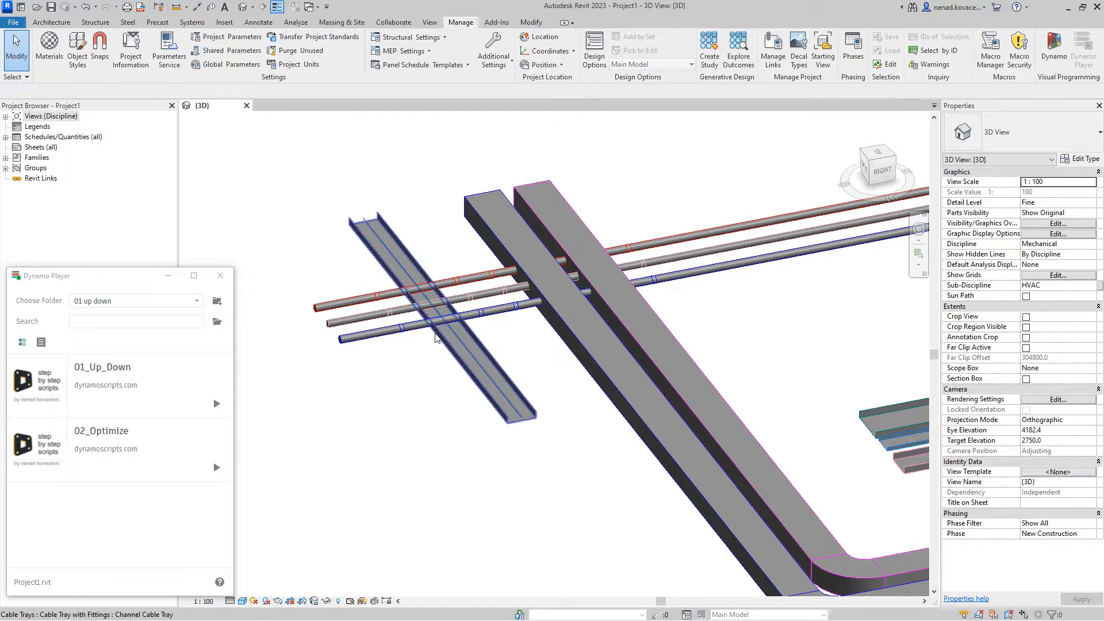
mouse_move(413, 333)
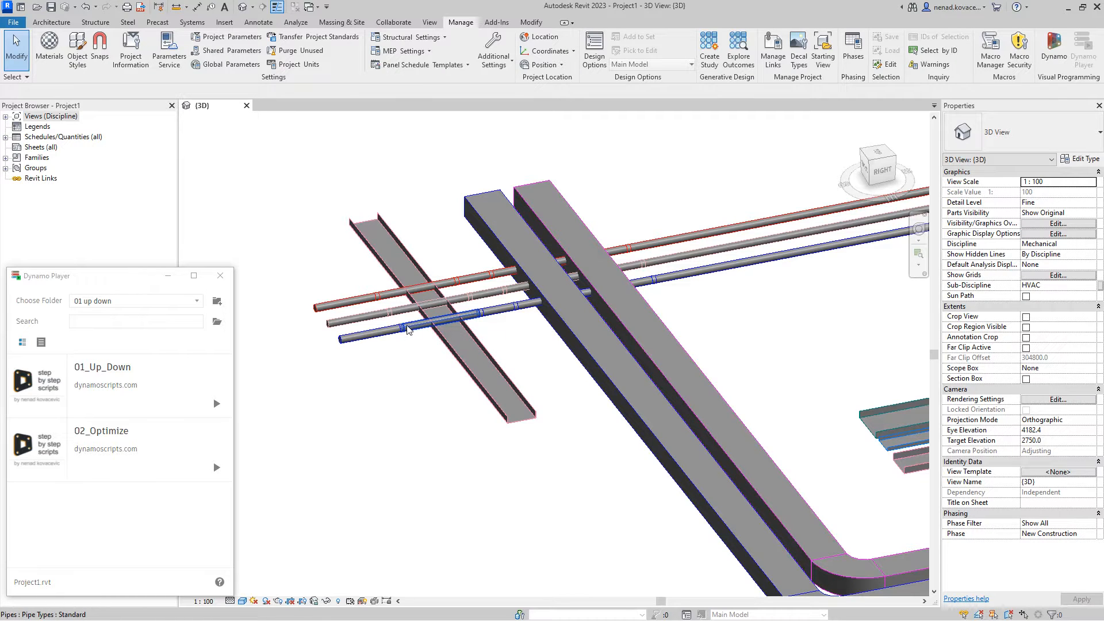
mouse_move(406, 331)
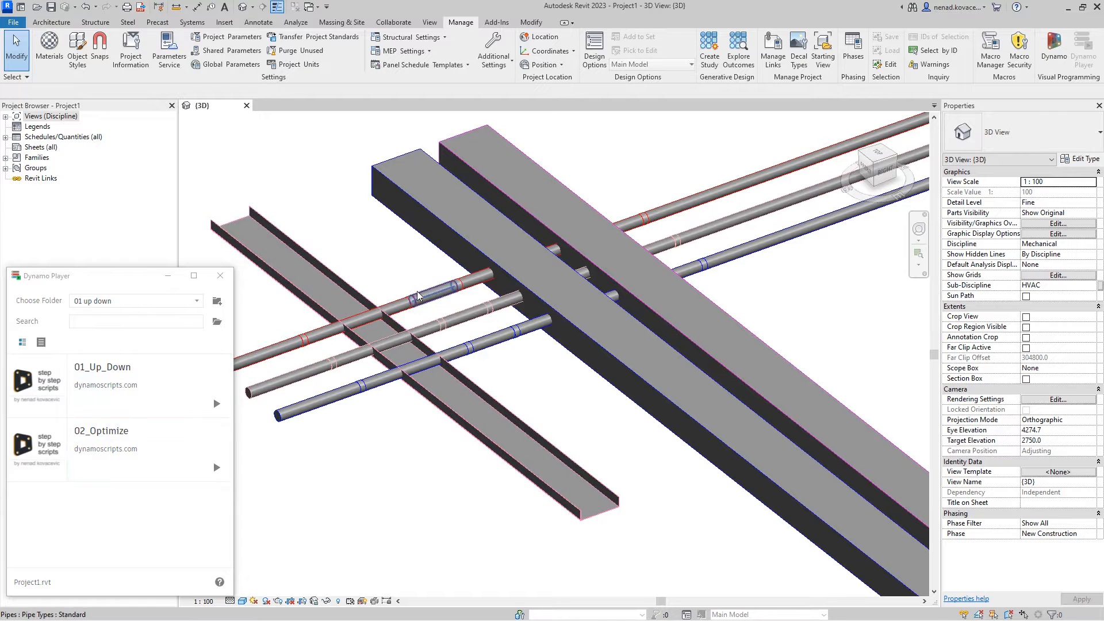
- Run 01_Up_Down on the three pipes with Up and a 500 mm offset
click(217, 403)
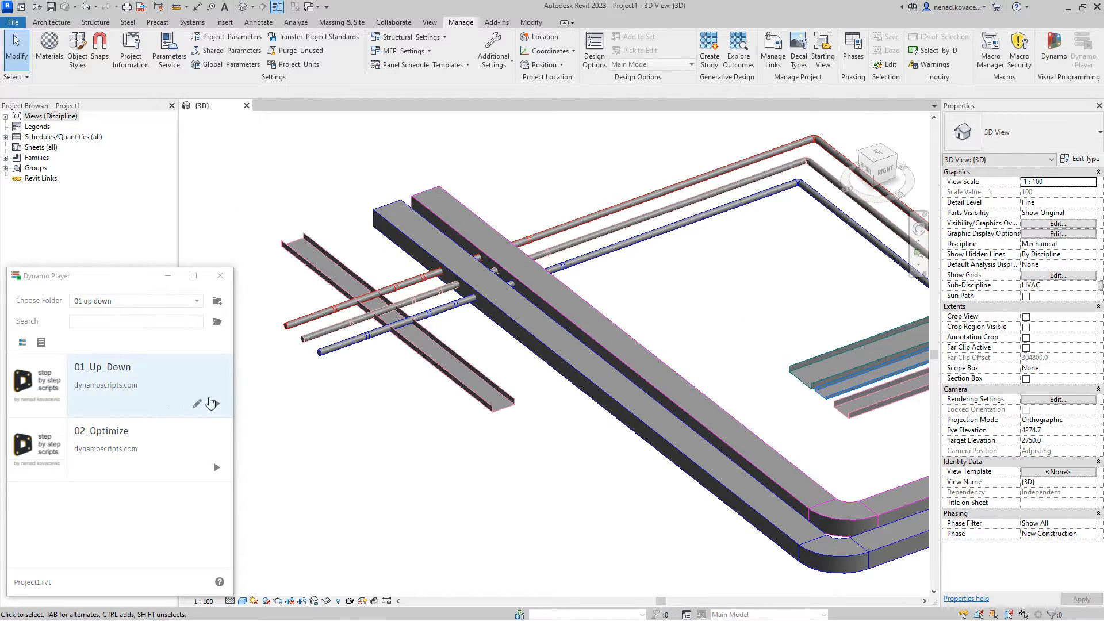
mouse_move(574, 337)
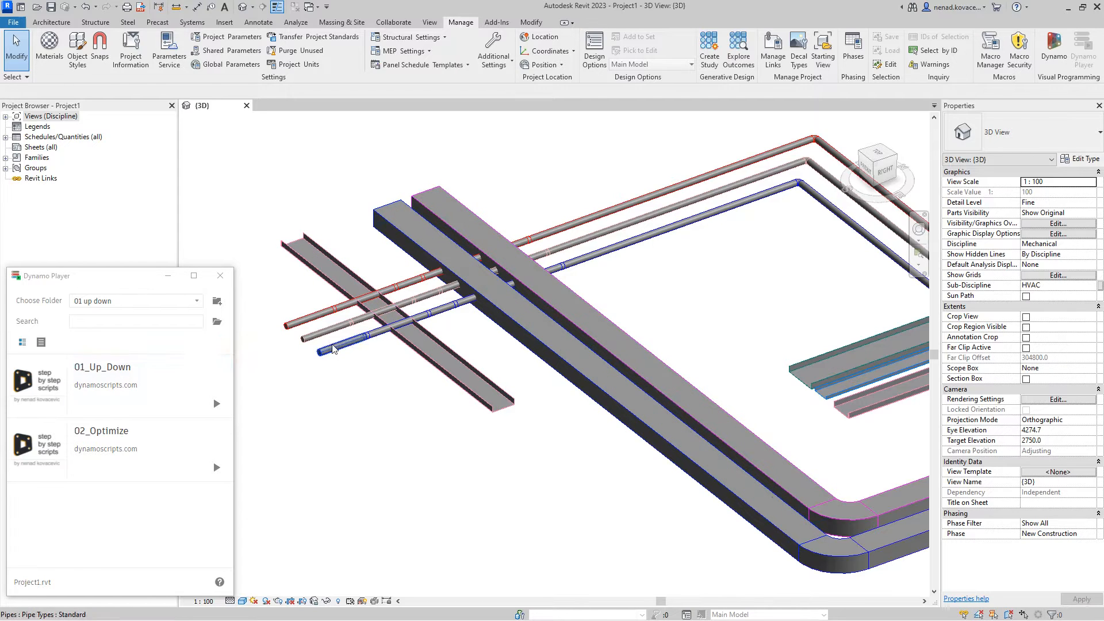
mouse_move(335, 331)
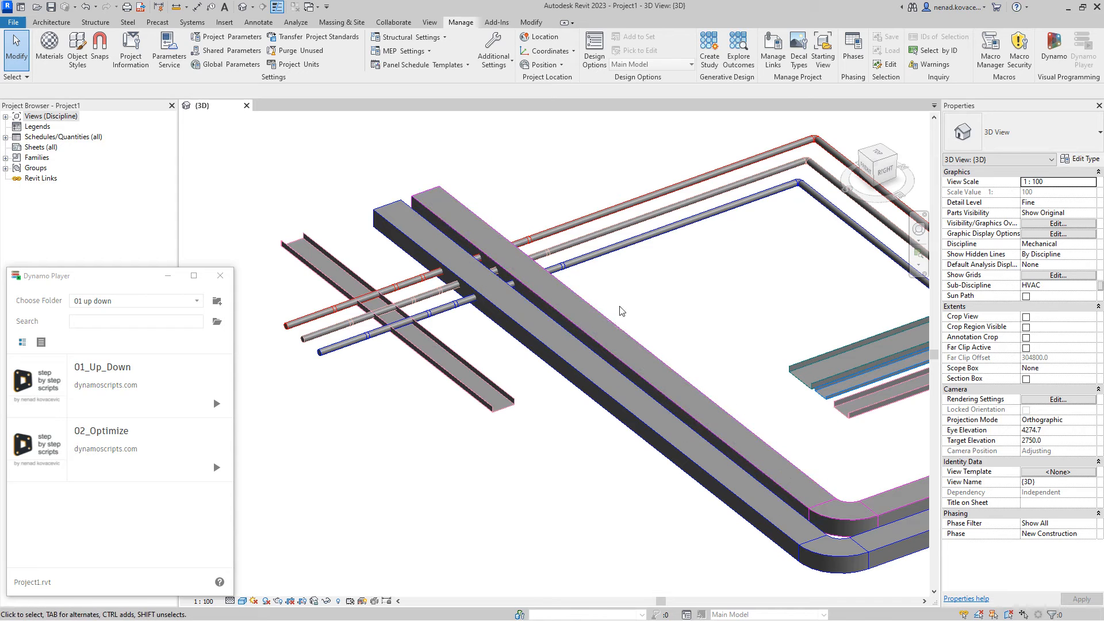
mouse_move(577, 313)
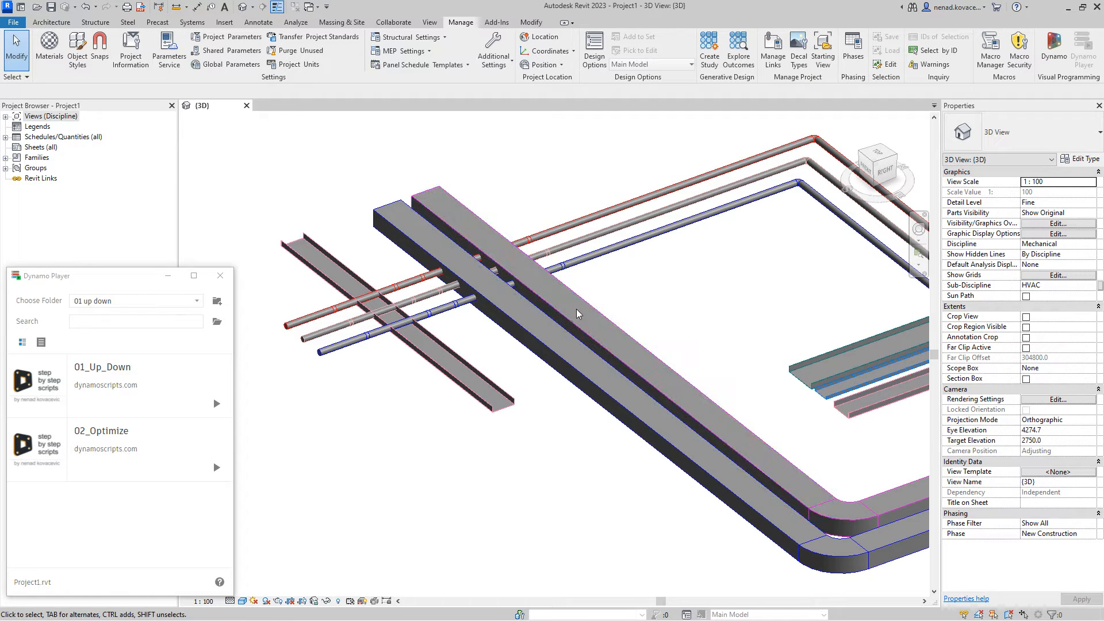
click(578, 313)
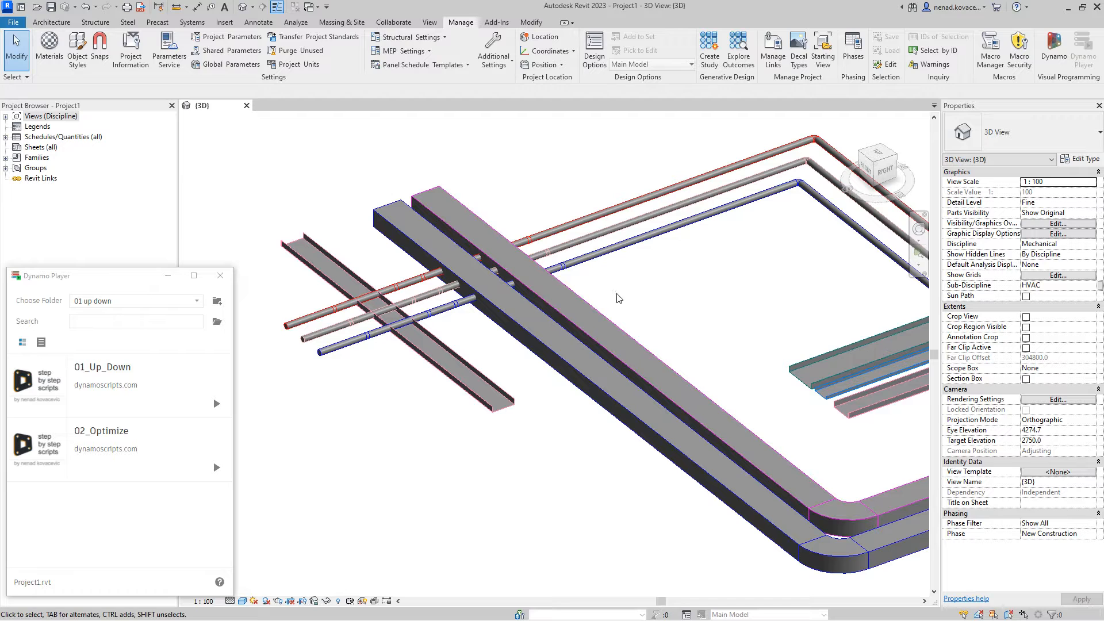
mouse_move(675, 301)
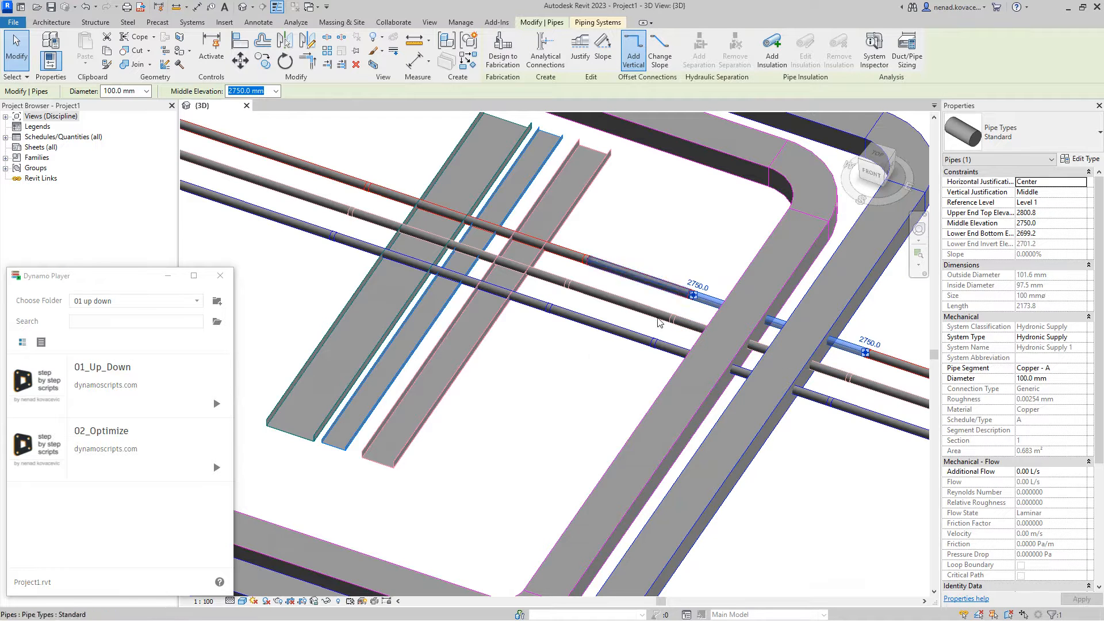
click(461, 22)
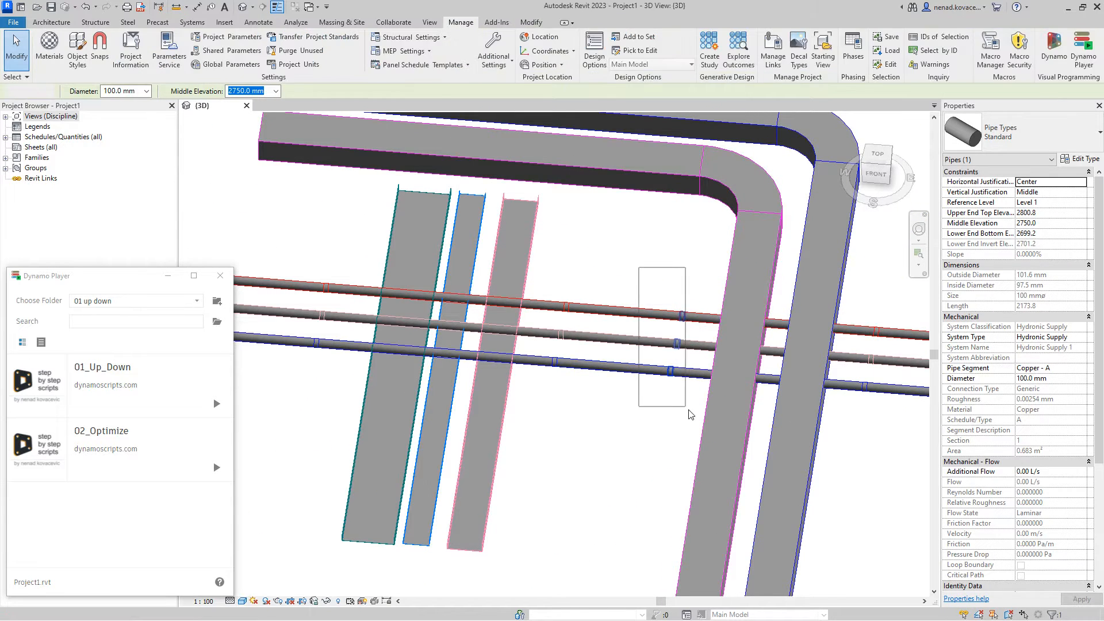
click(675, 320)
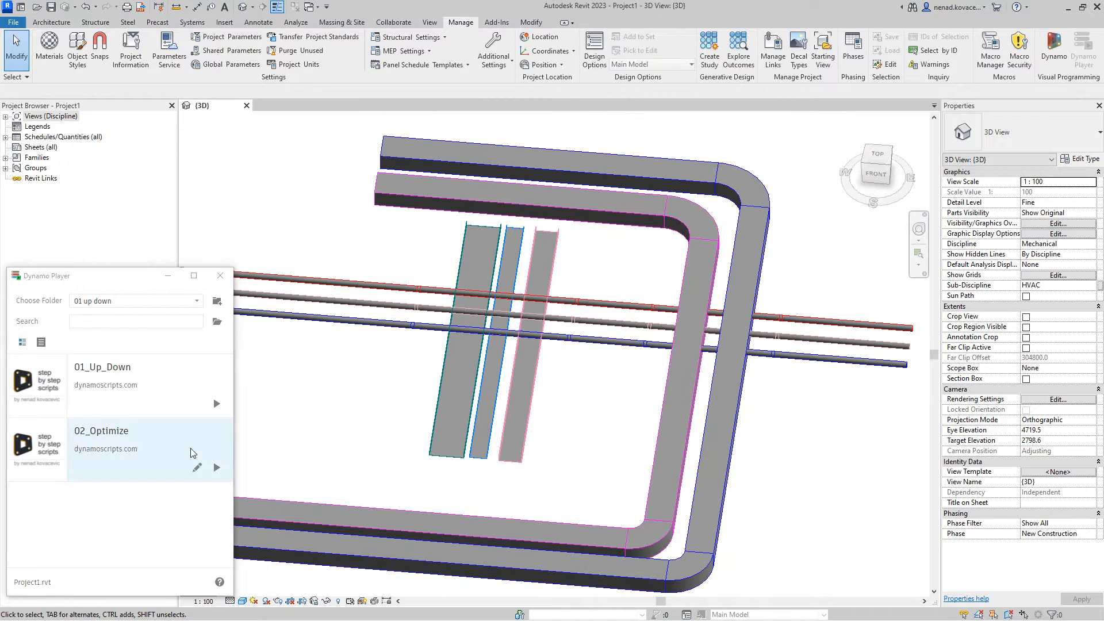
click(217, 467)
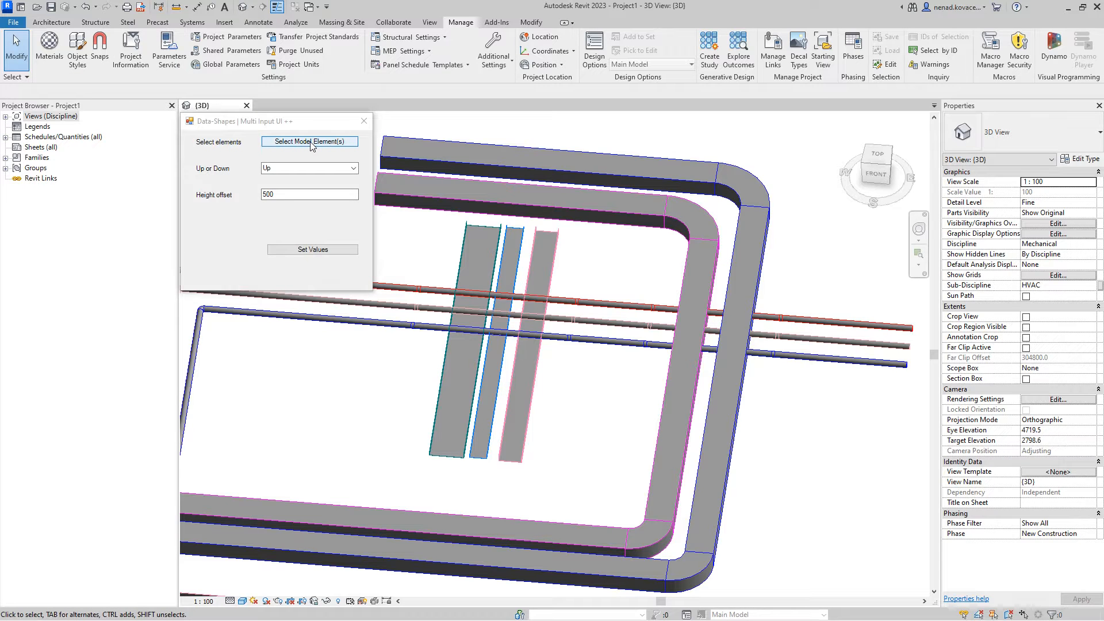
click(309, 141)
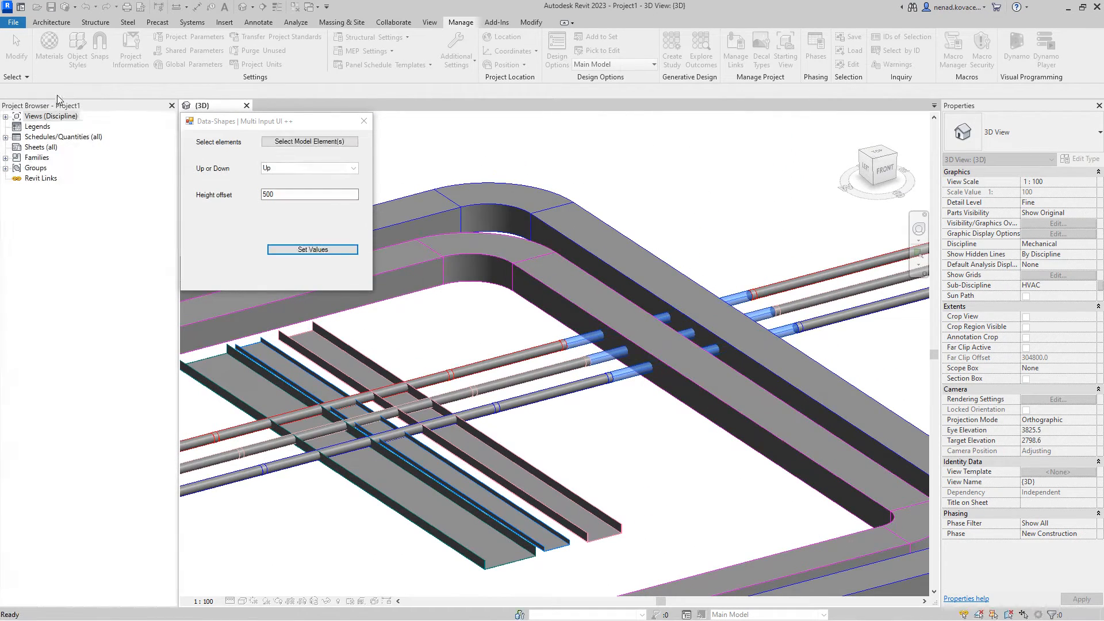
click(351, 167)
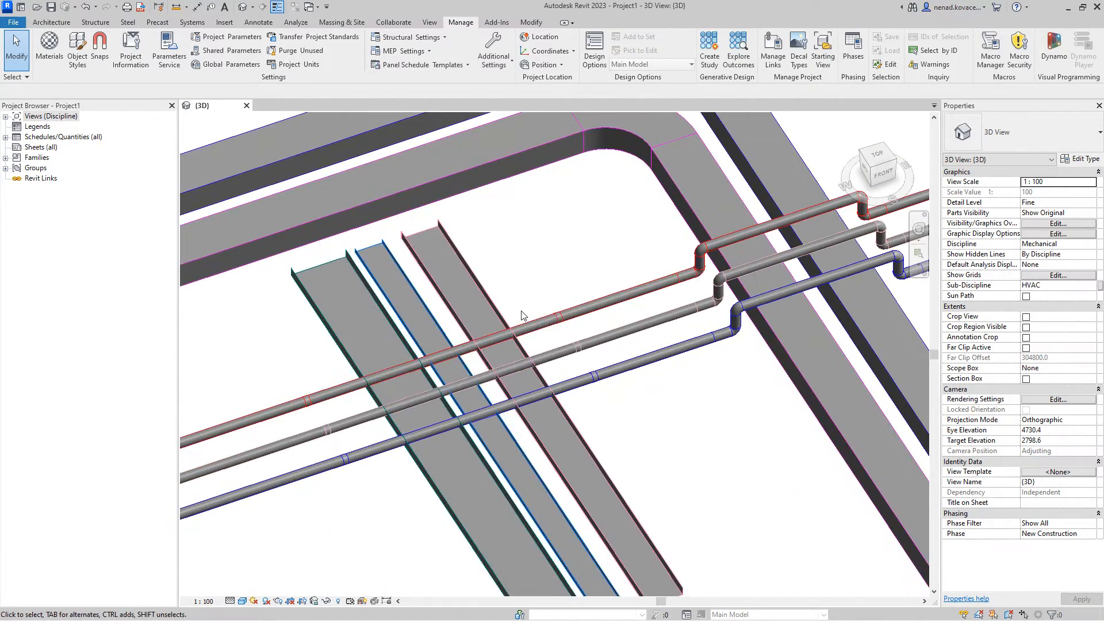
- Run 01_Up_Down on the pipes crossing the cable trays with Down and 400 mm offset
click(549, 345)
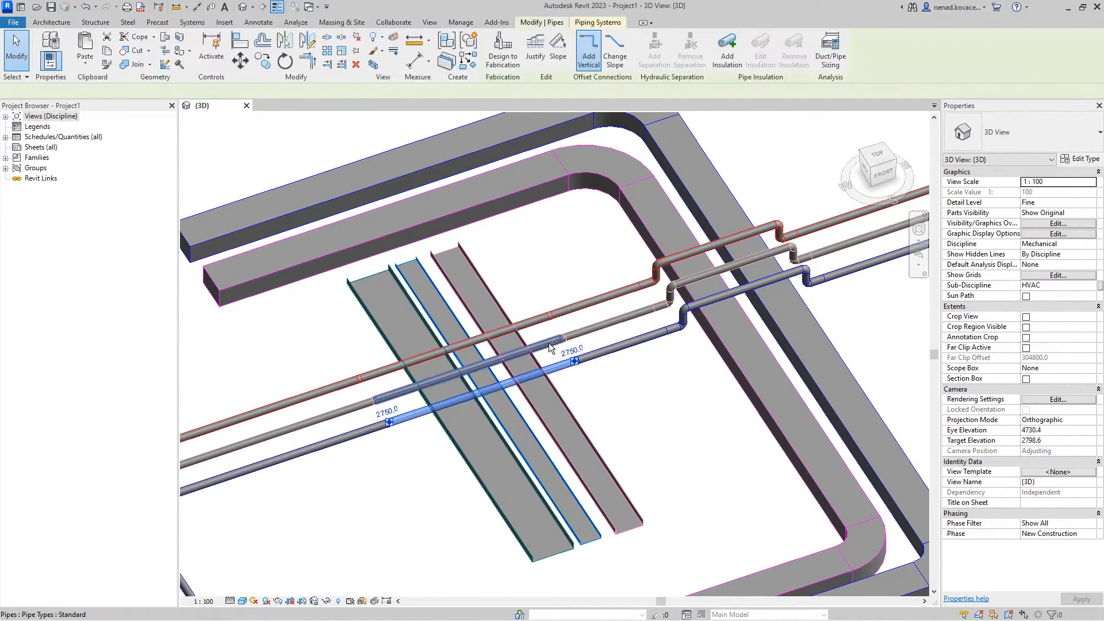
click(460, 22)
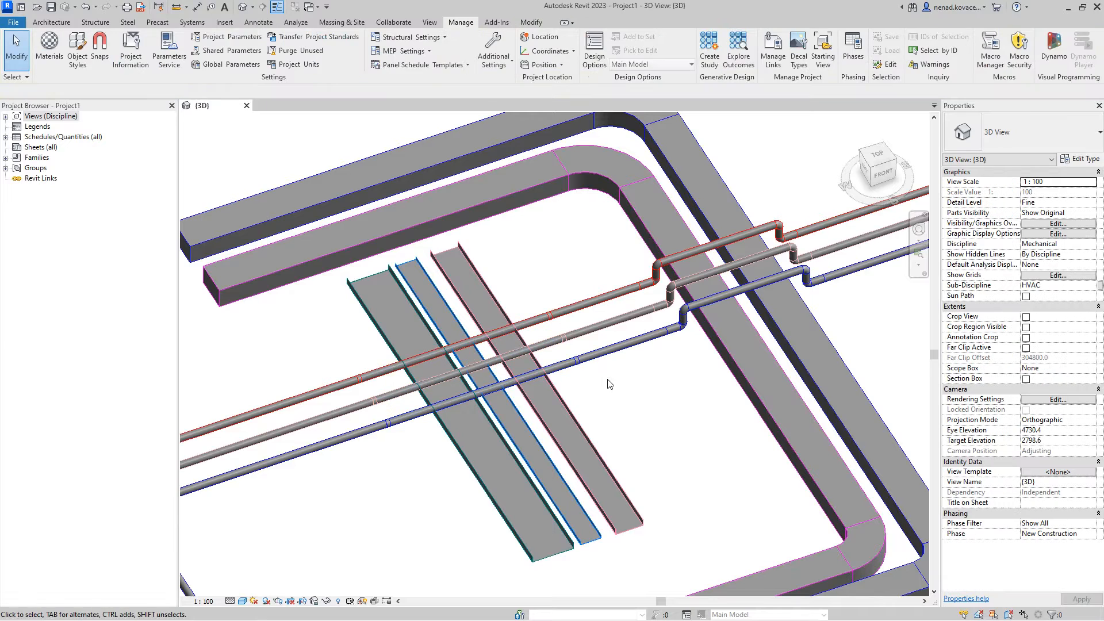
click(1054, 46)
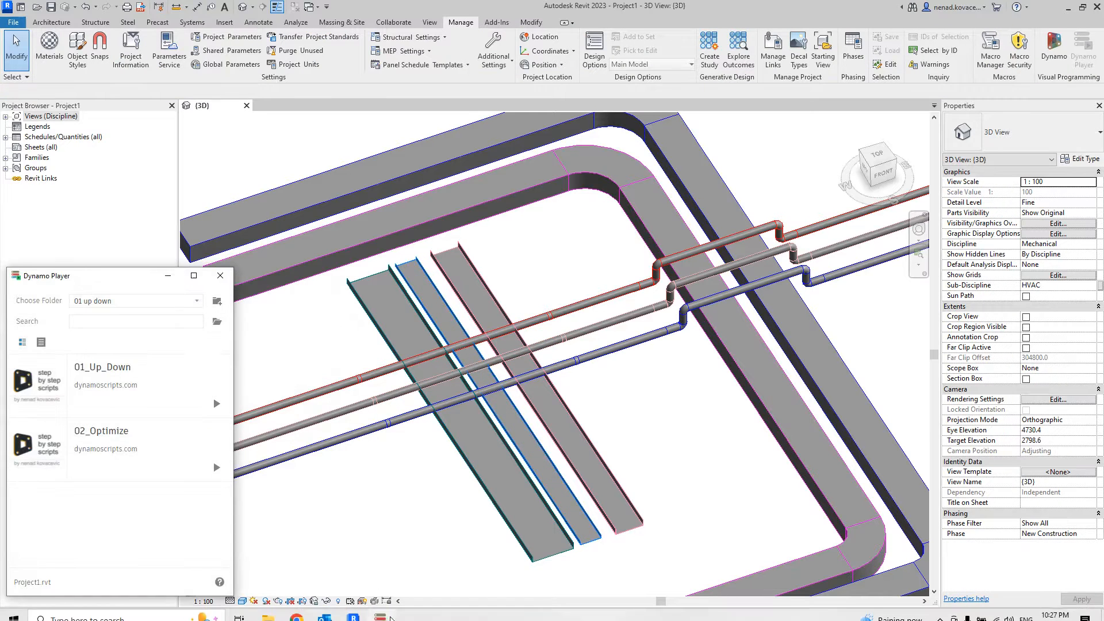
click(217, 404)
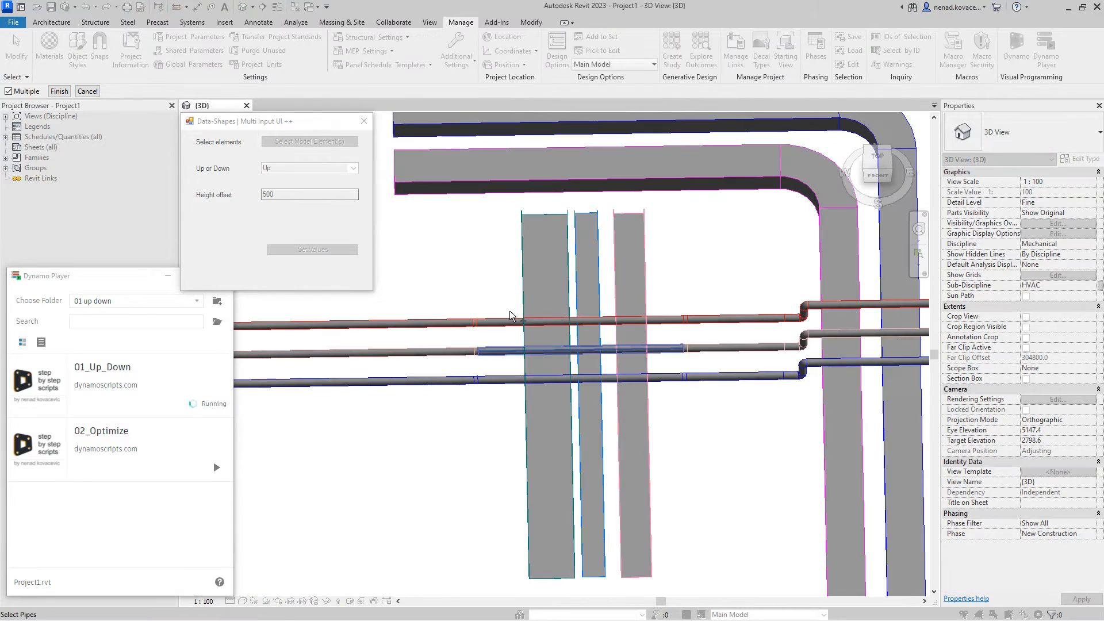
click(59, 91)
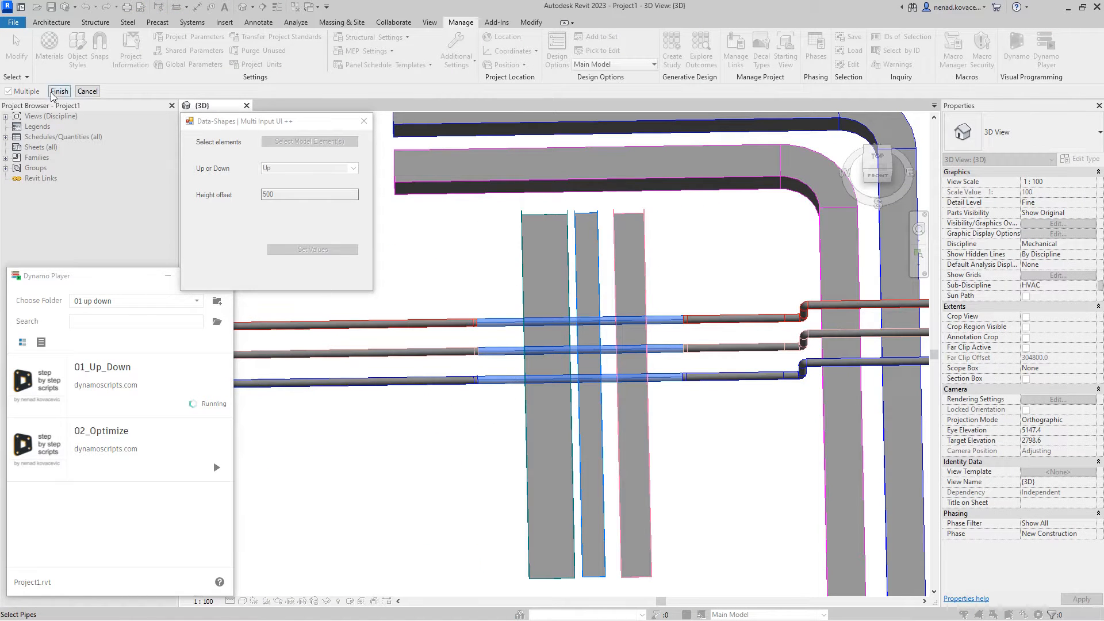
click(352, 167)
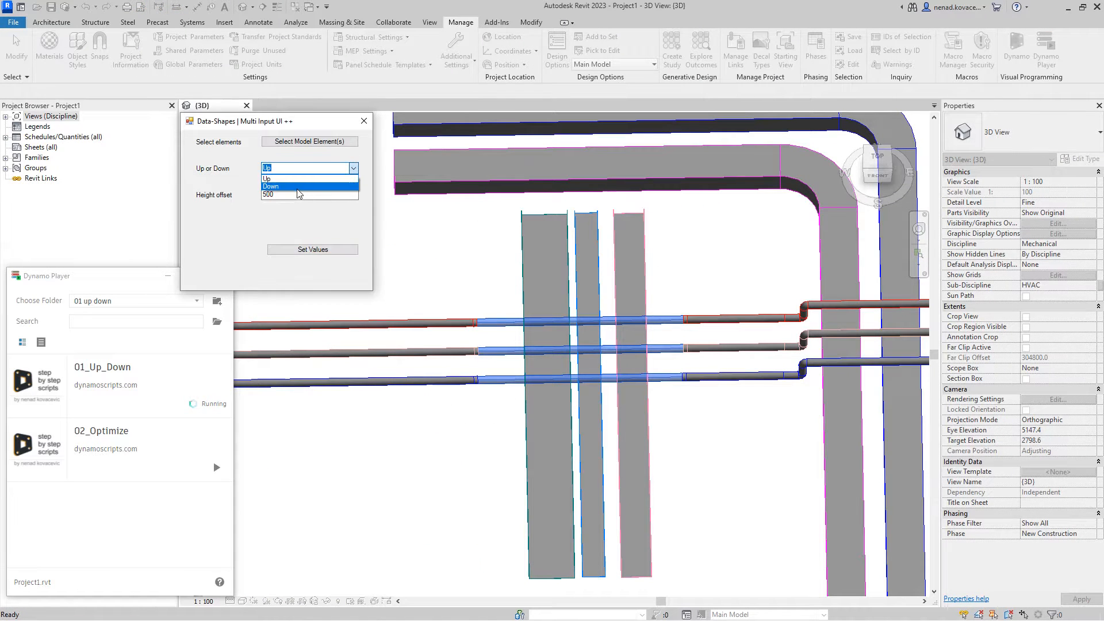
click(271, 187)
text(400)
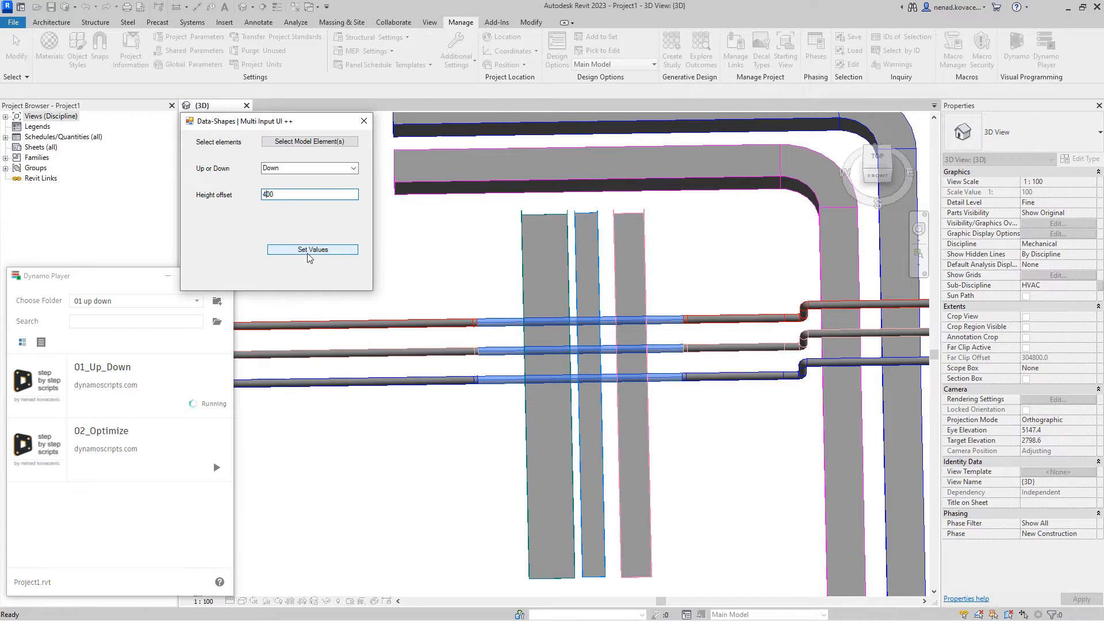
click(312, 249)
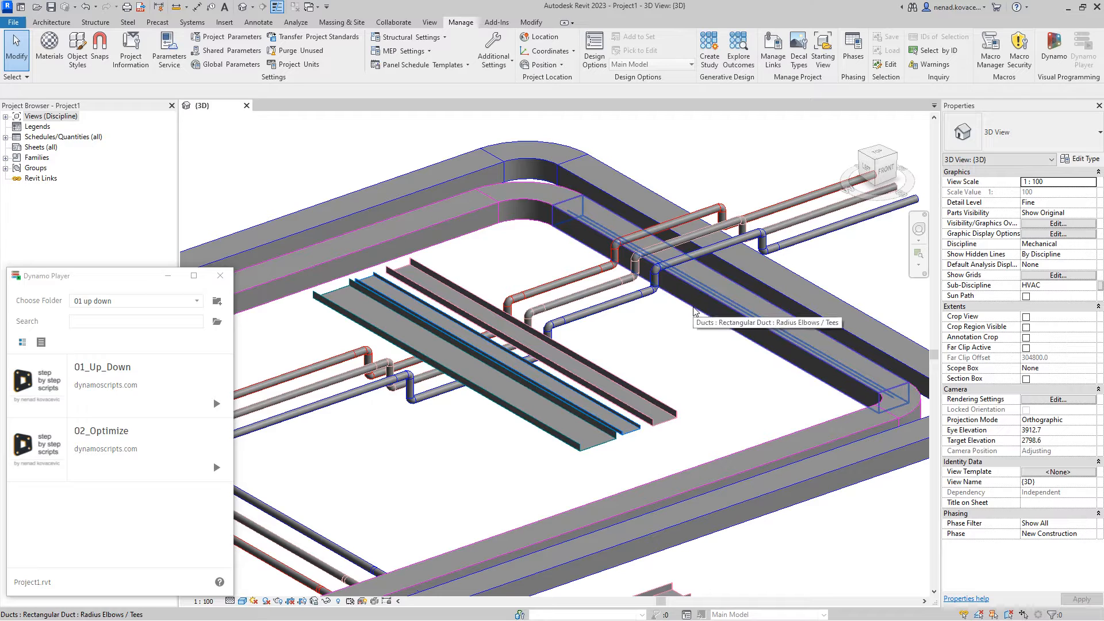
mouse_move(567, 415)
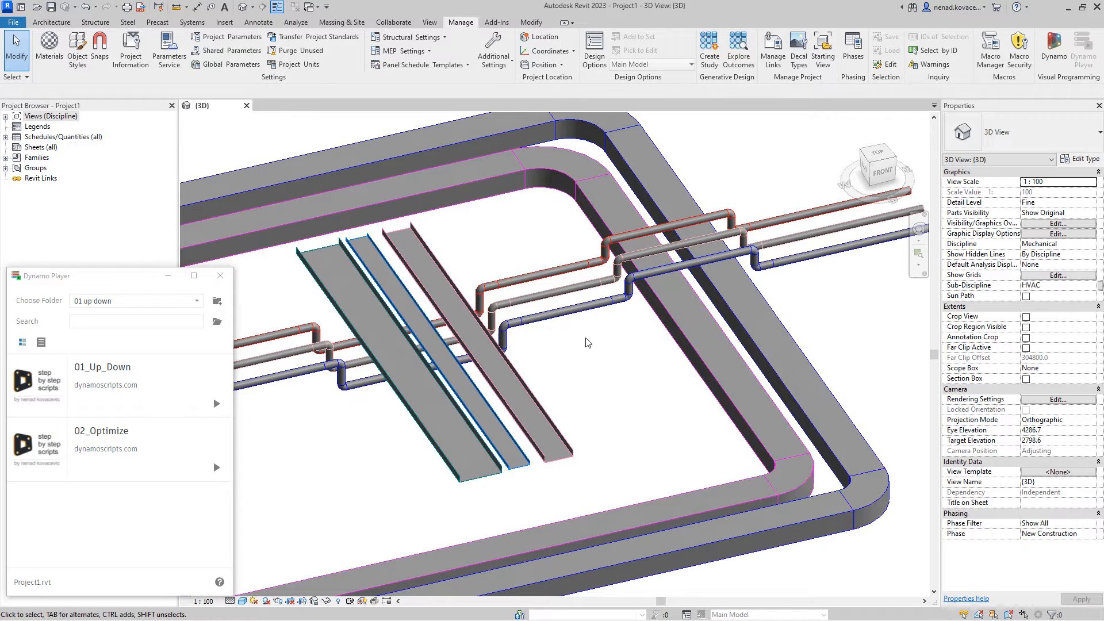
mouse_move(635, 339)
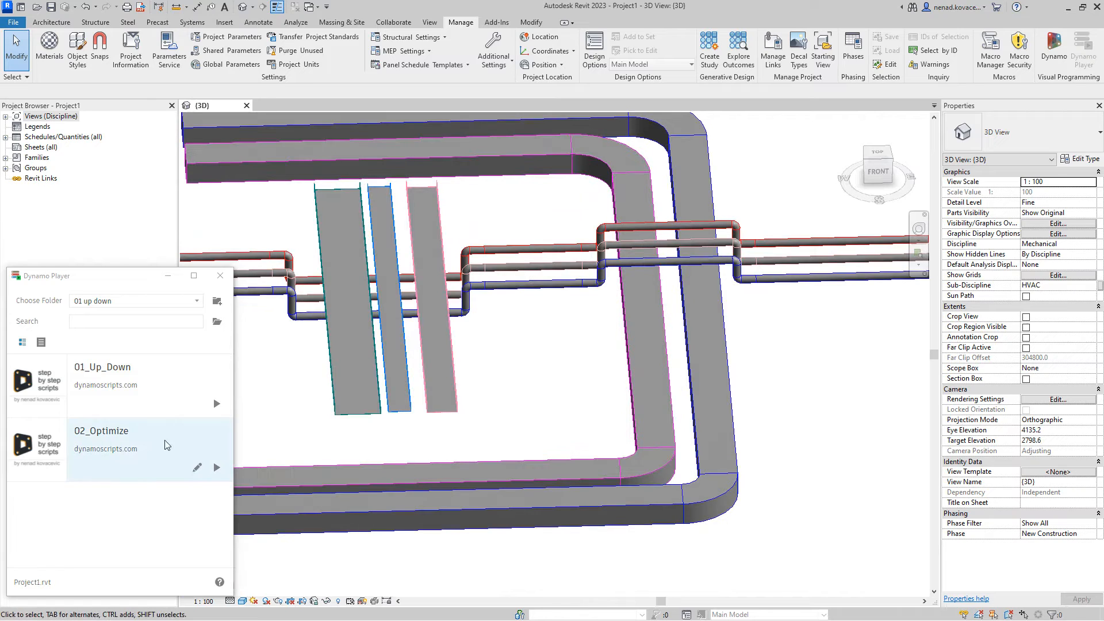
mouse_move(179, 455)
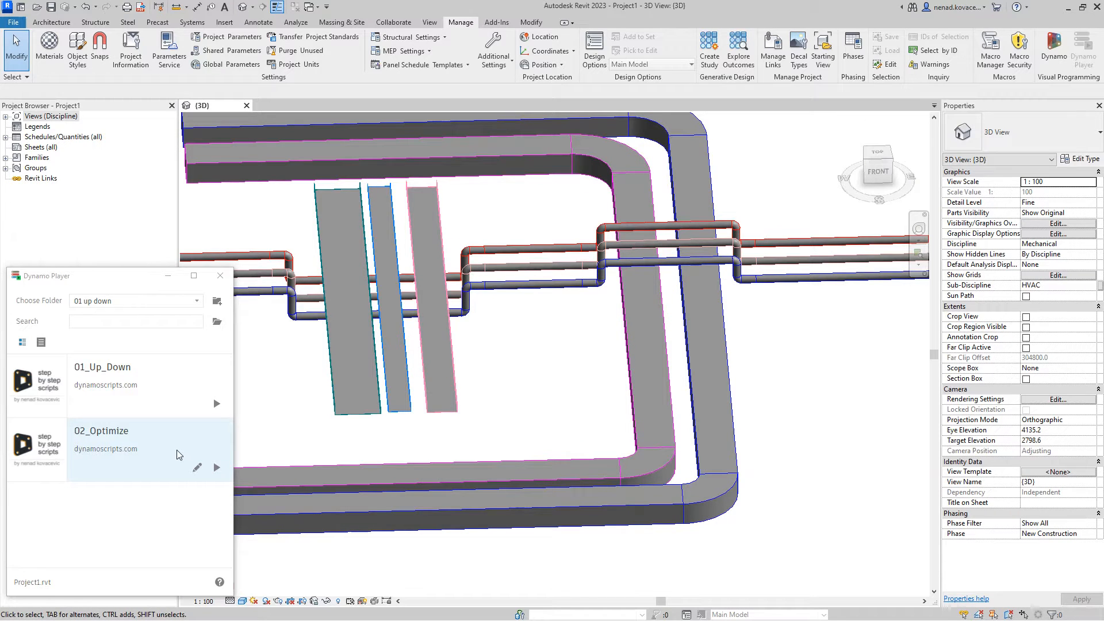
- Run 02_Optimize on the jogged pipes and pipe fittings to straighten the runs
click(220, 275)
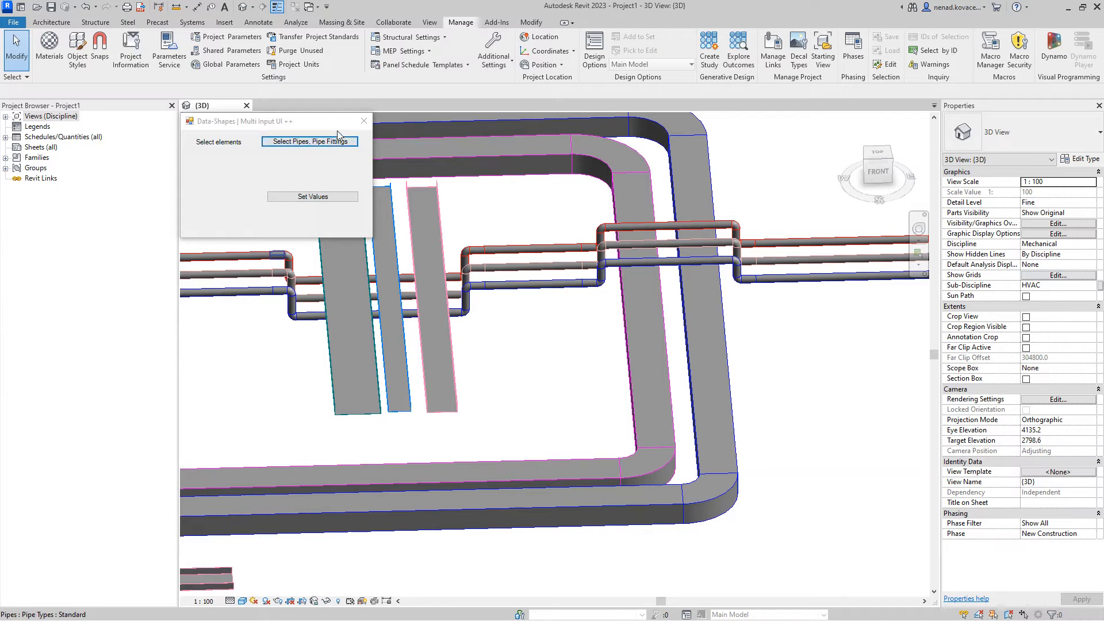
click(309, 141)
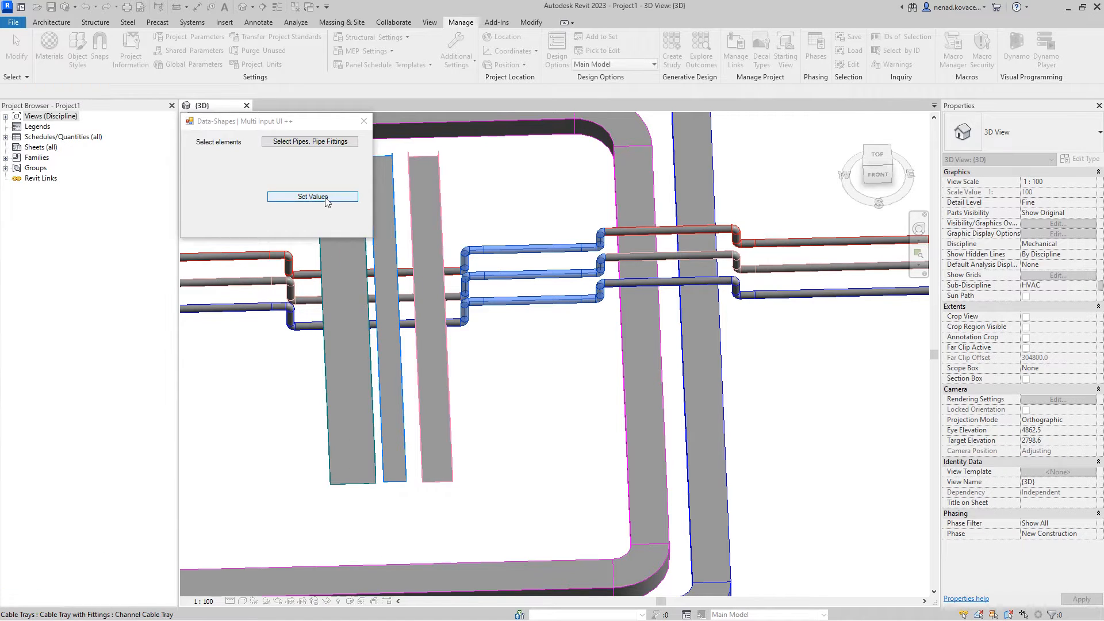
click(312, 197)
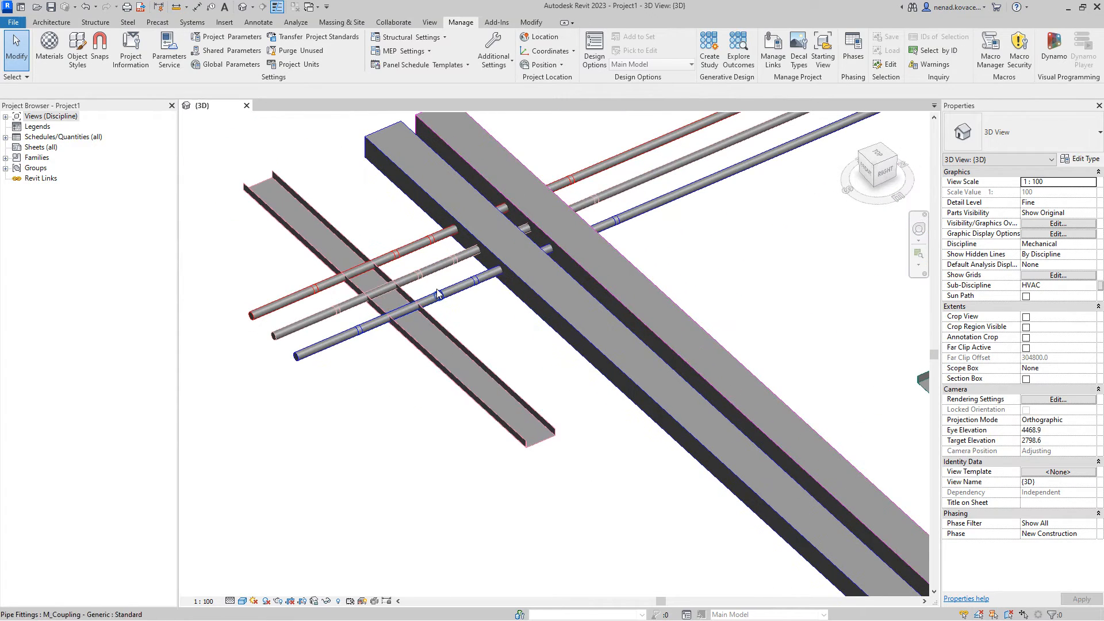
- Switch to Top view and window-select the pipe segments between the cable tray and duct
click(412, 243)
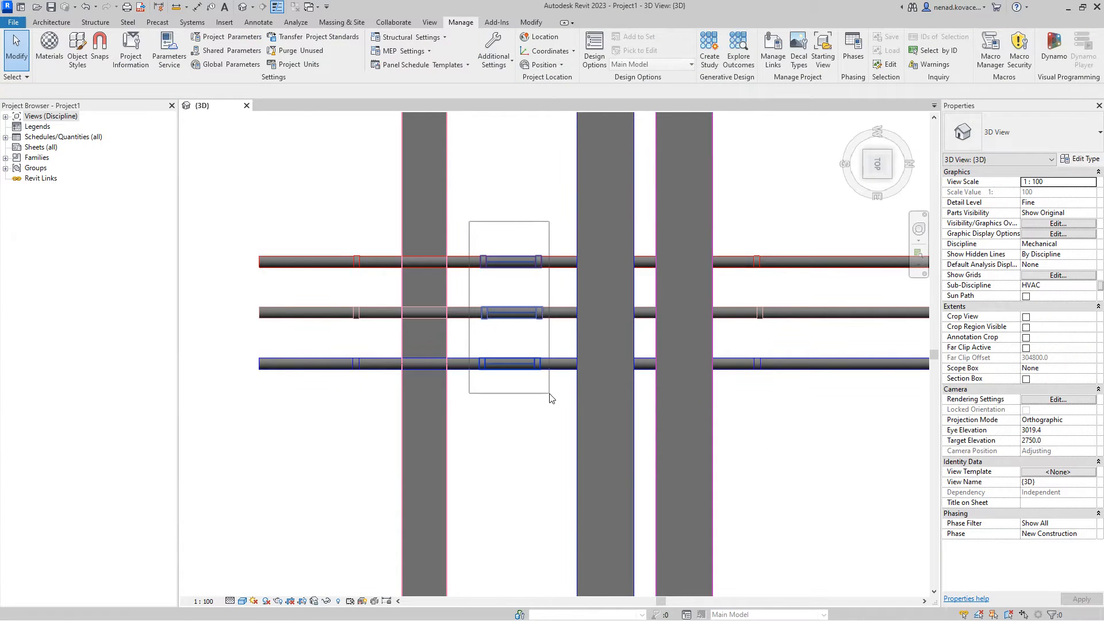
click(464, 262)
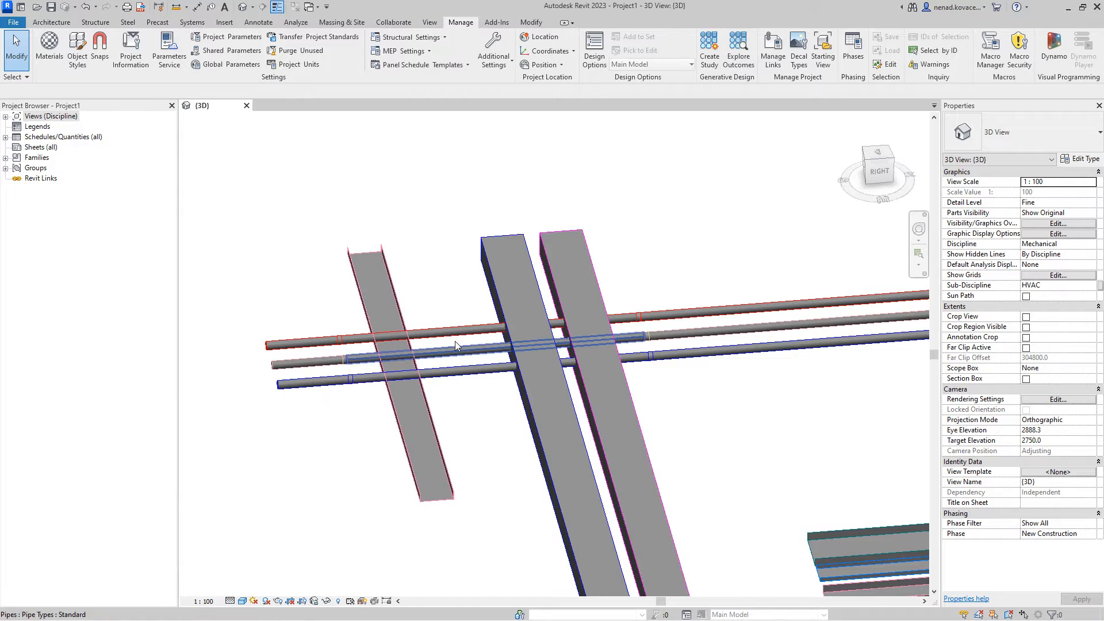
- Run 01_Up_Down on the selected duct-crossing segments with Down and a 500 mm offset
click(1054, 44)
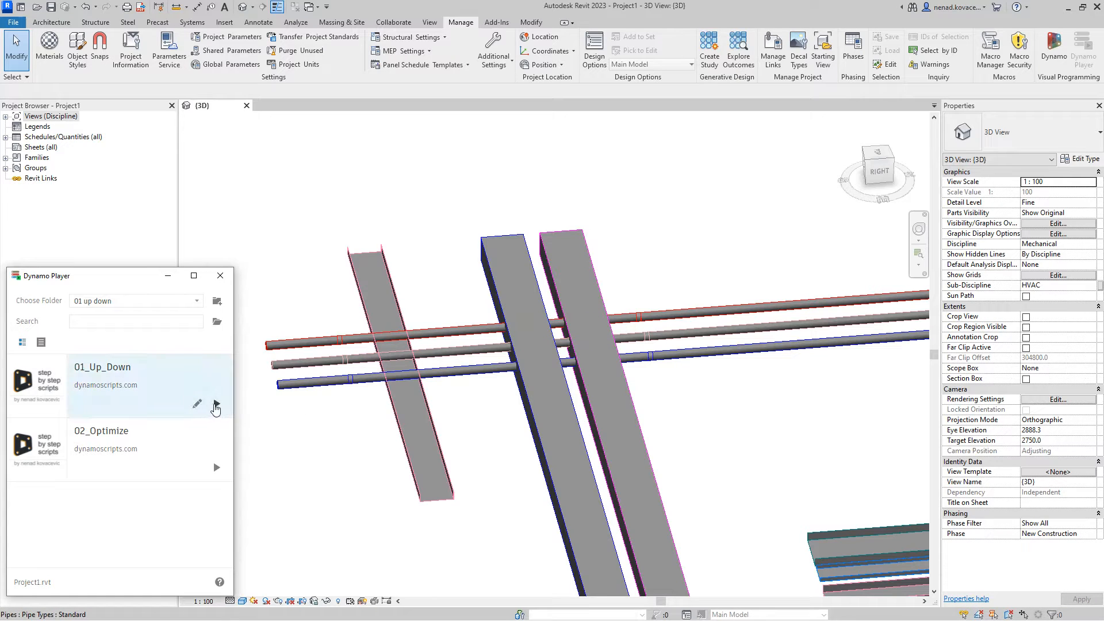
click(216, 408)
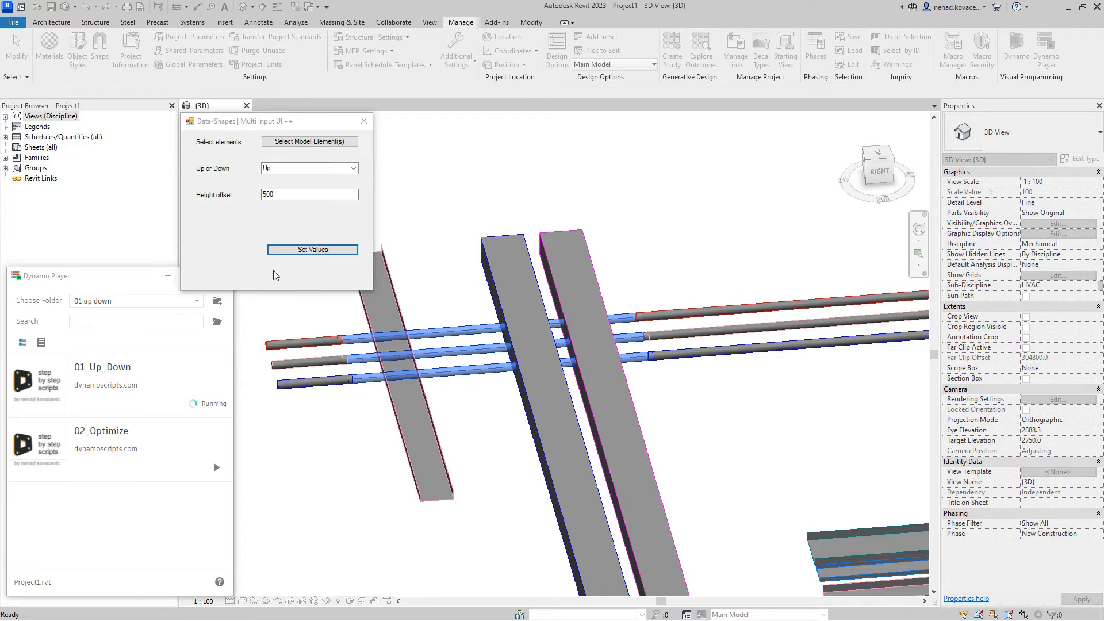
click(308, 168)
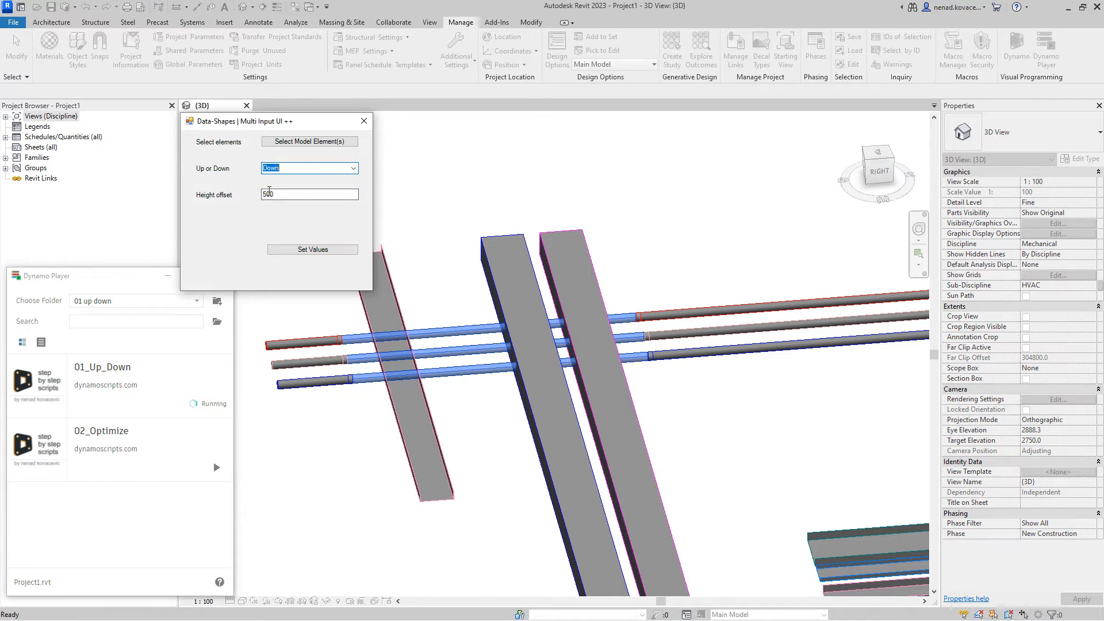
click(312, 249)
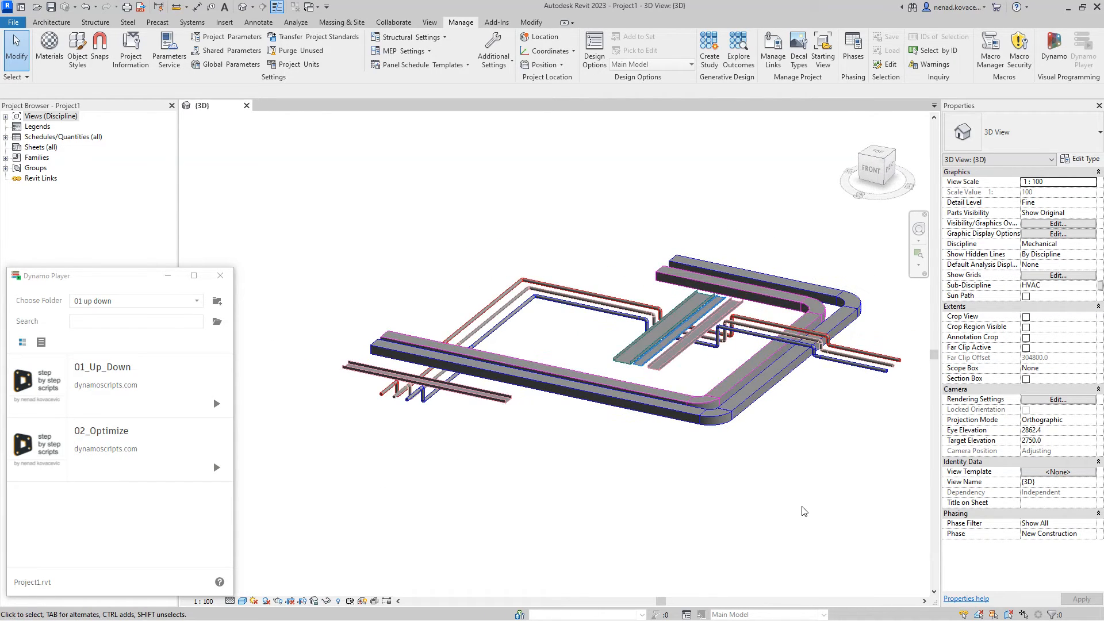
mouse_move(769, 495)
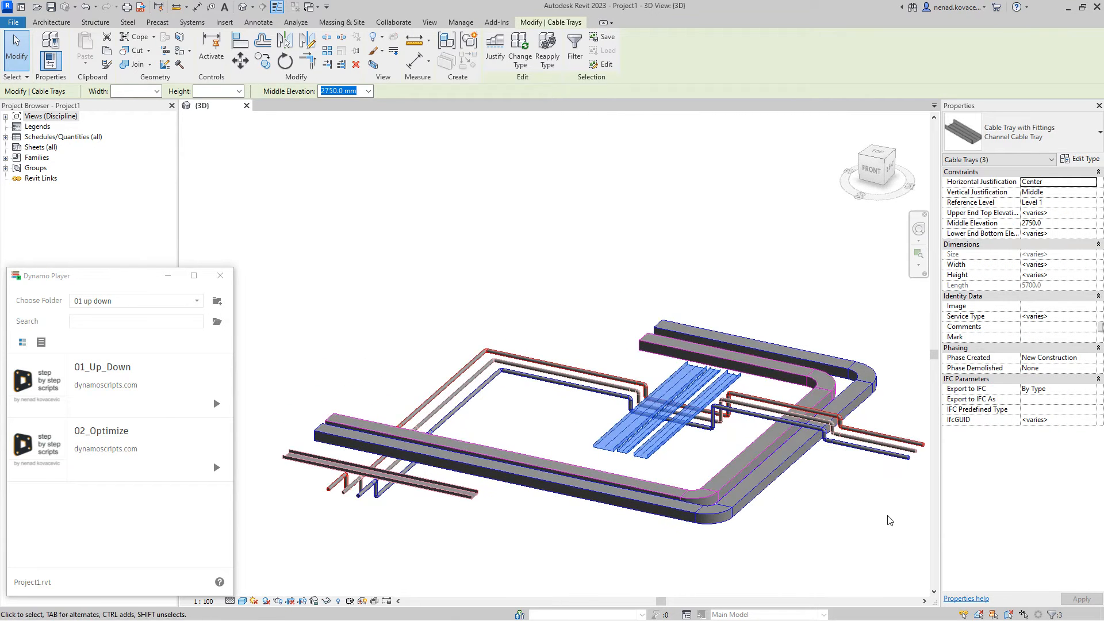
mouse_move(813, 412)
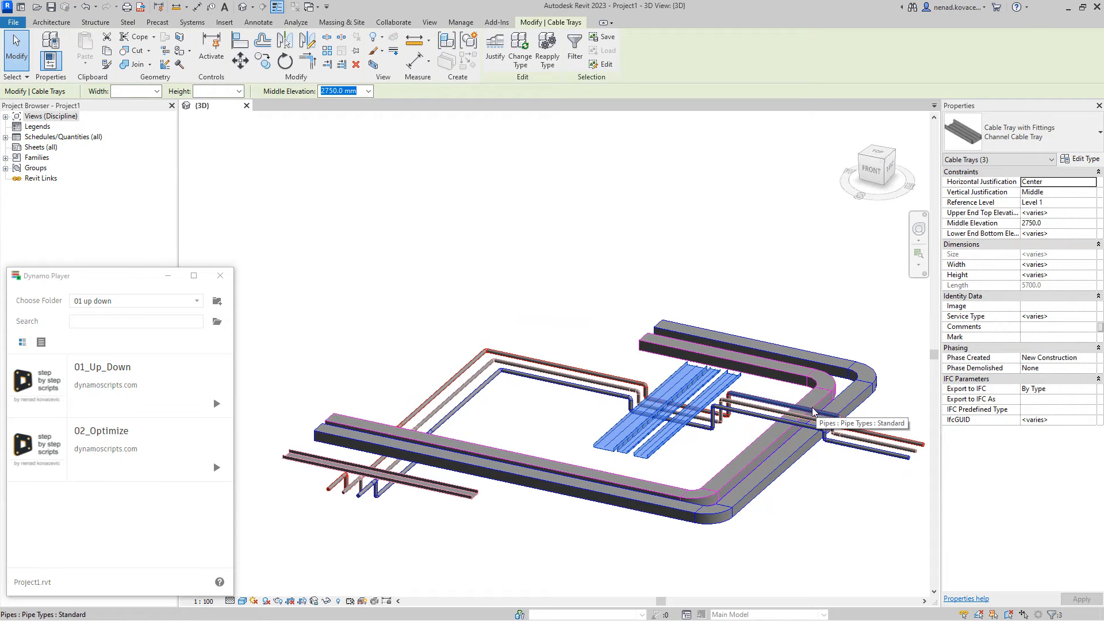
mouse_move(809, 418)
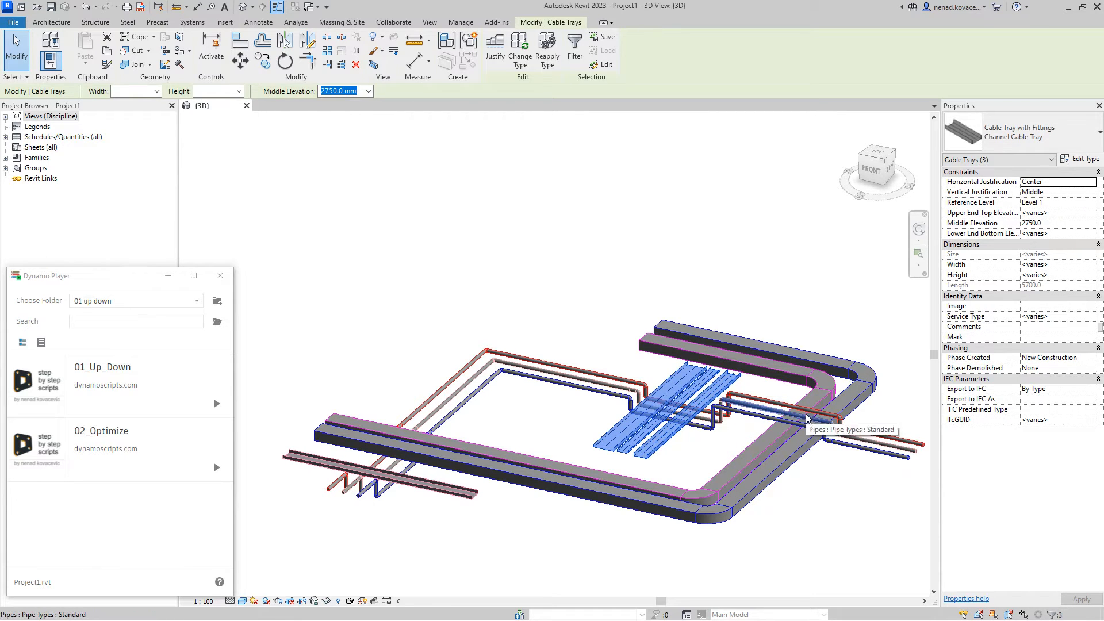
mouse_move(850, 426)
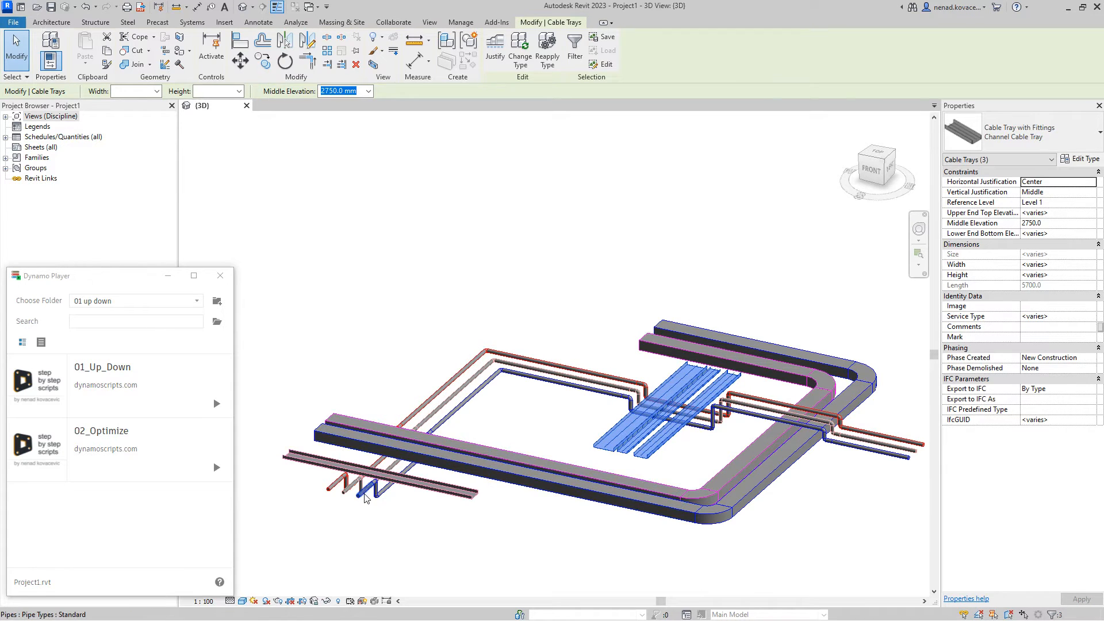
click(460, 22)
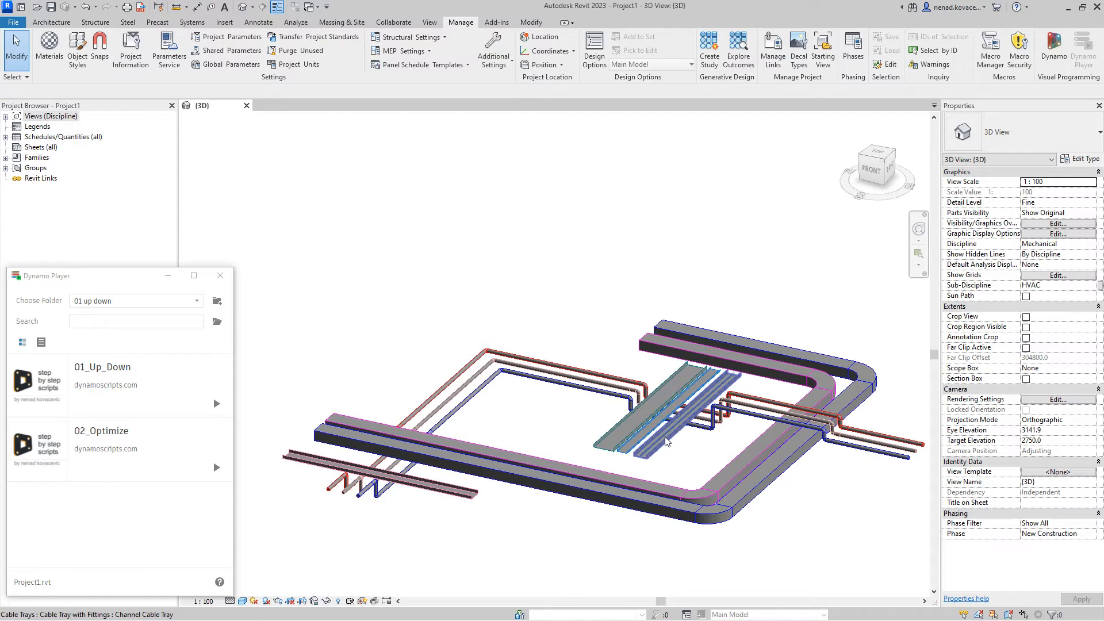
mouse_move(666, 442)
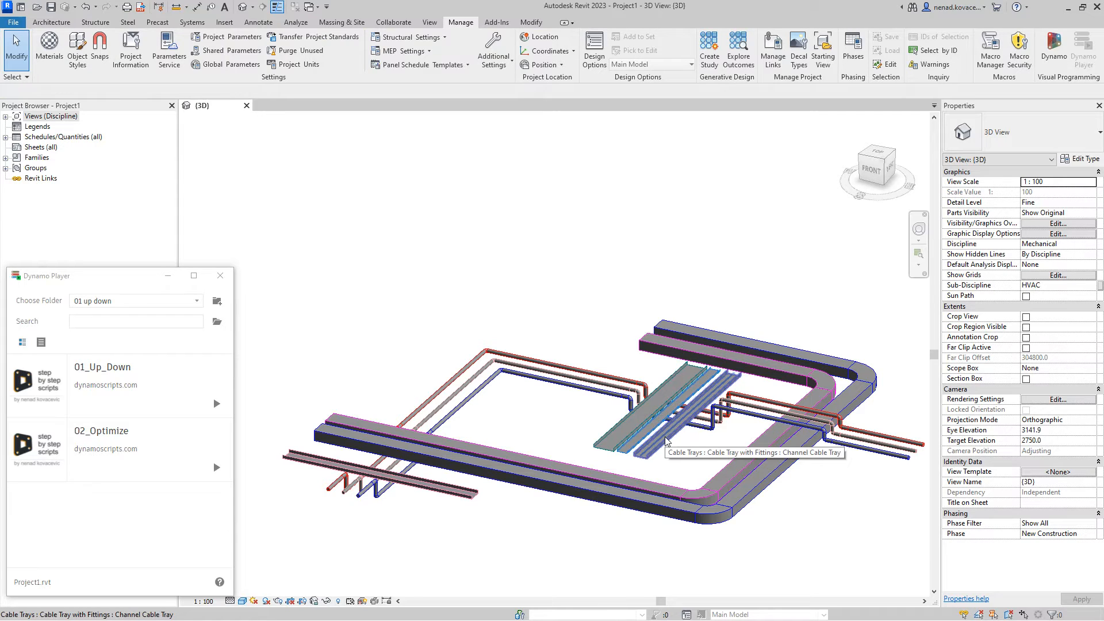